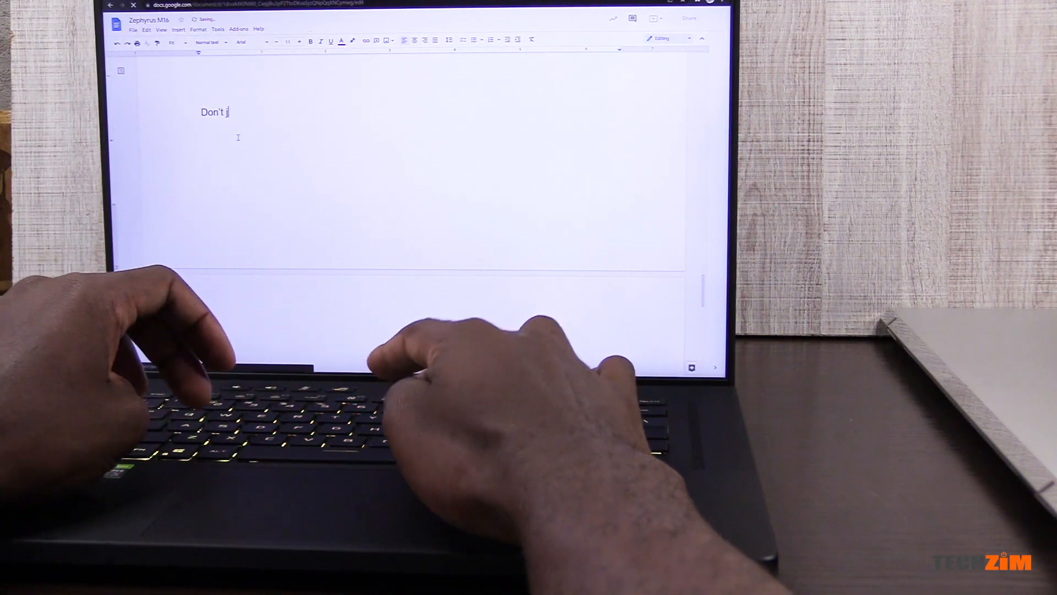
# - Type the sentence "Don't judge me and my slow typing." into the document body
pyautogui.write('judge me')
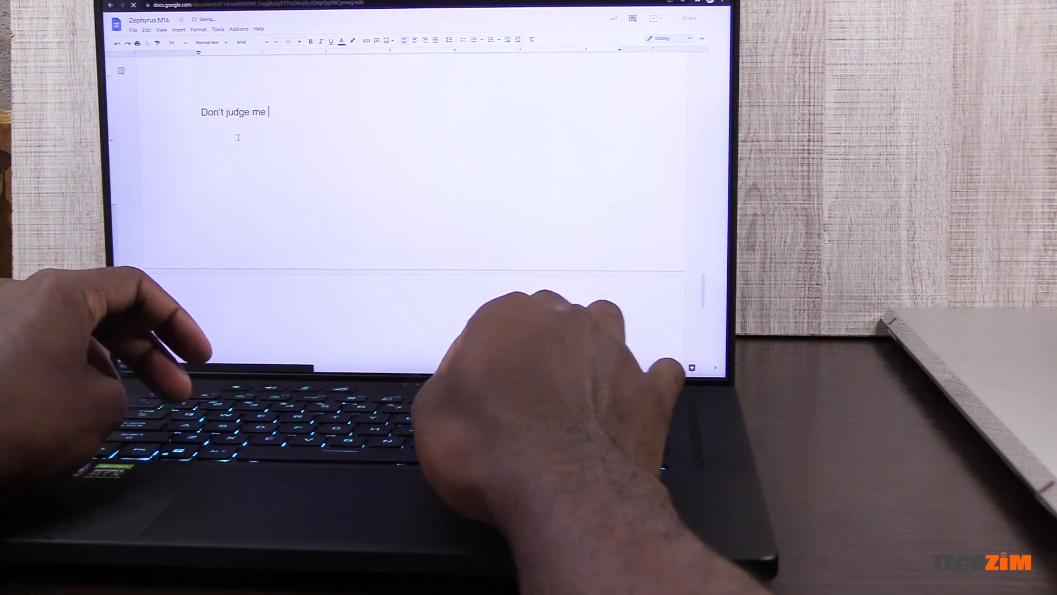
pyautogui.write('and my')
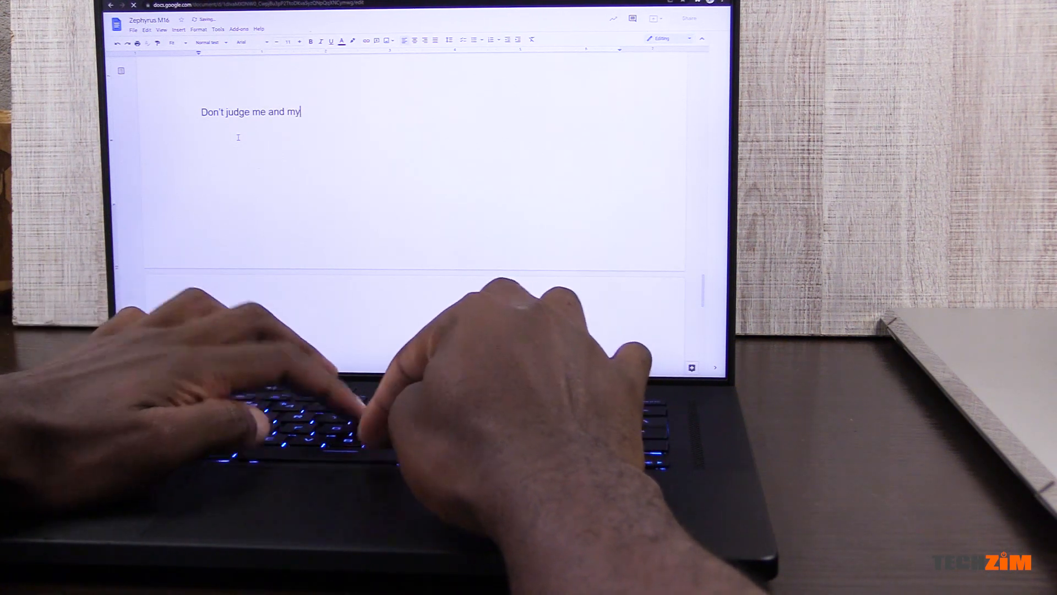
pyautogui.write('slow ty')
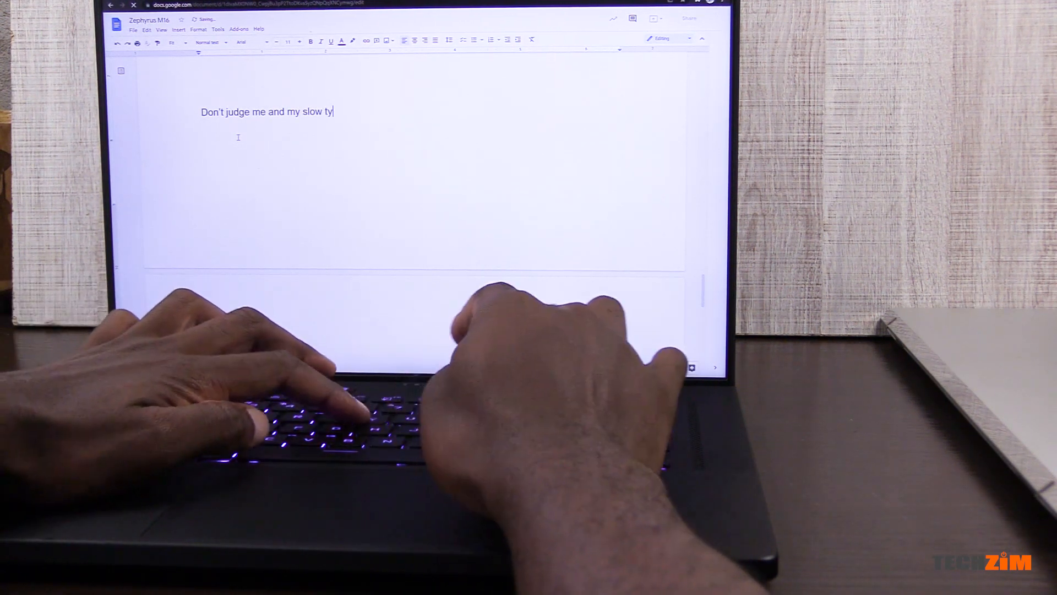
pyautogui.write('ing.')
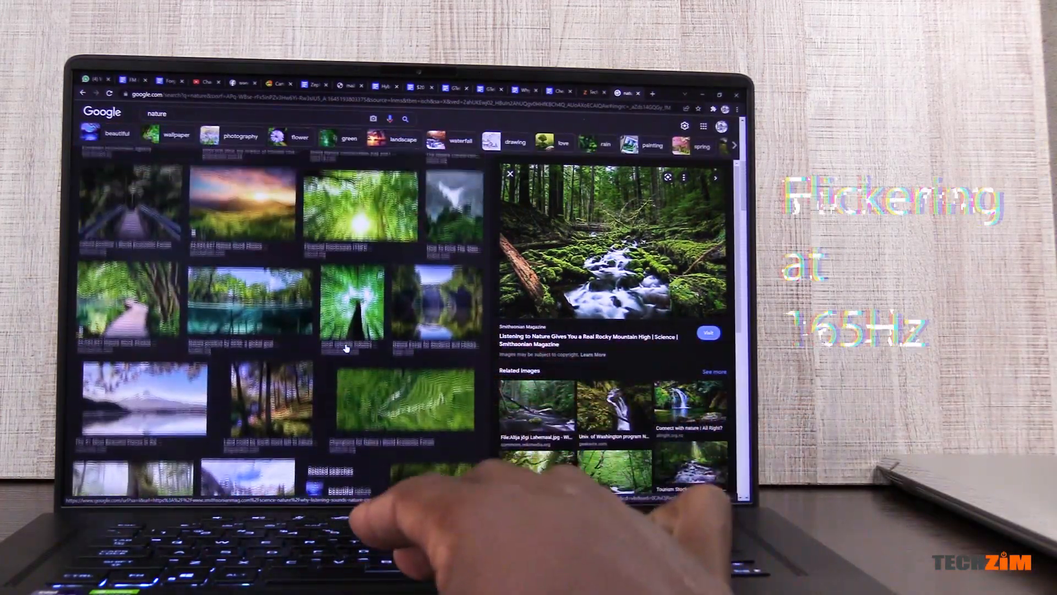
pyautogui.scroll(-3)
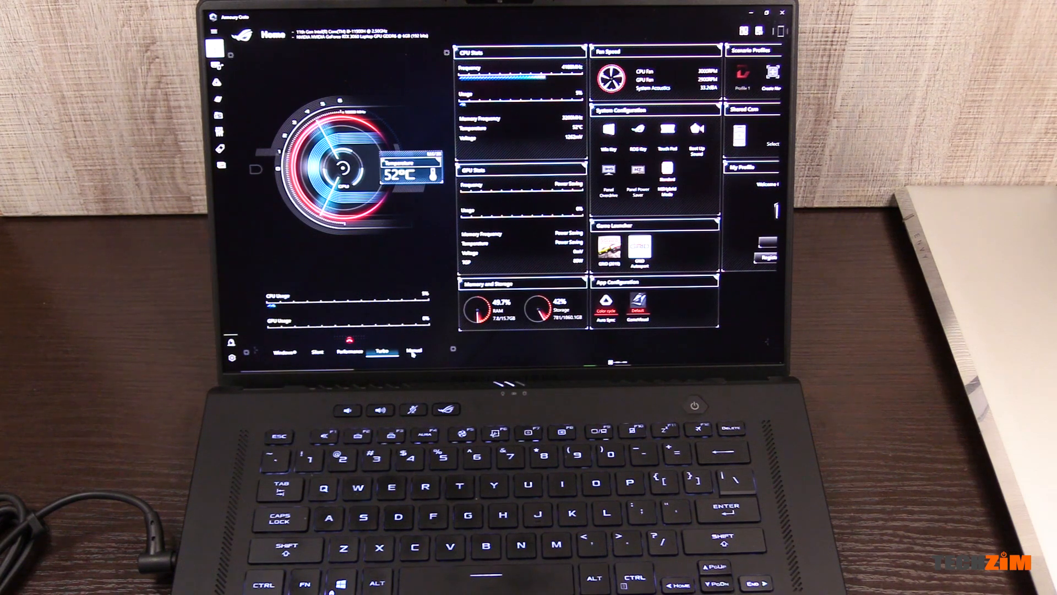
# - Switch the operating mode to Manual, revealing GPU clock offset and fan curve controls
pyautogui.click(416, 350)
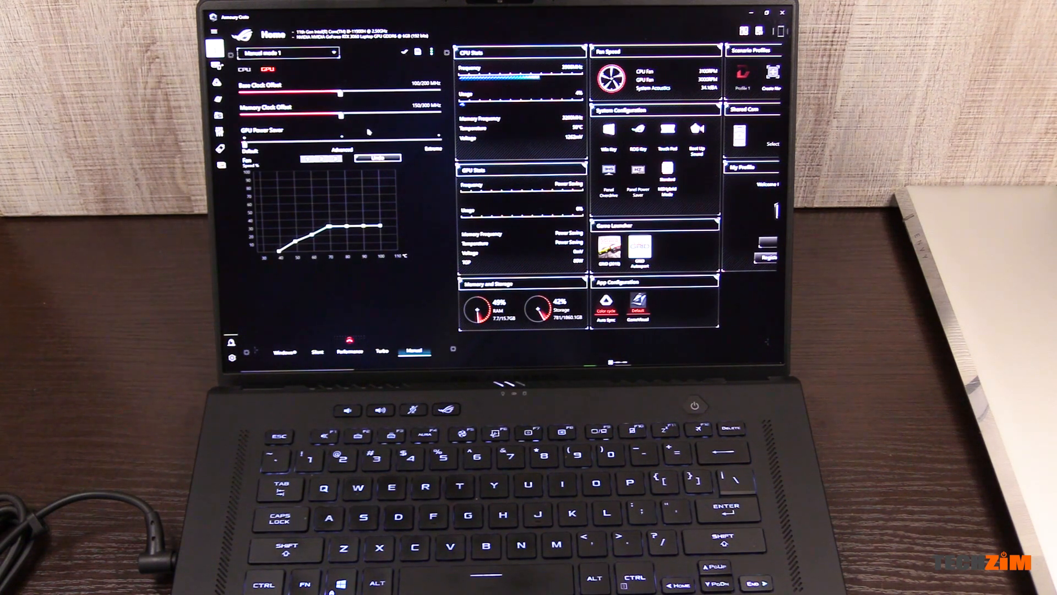
pyautogui.click(350, 350)
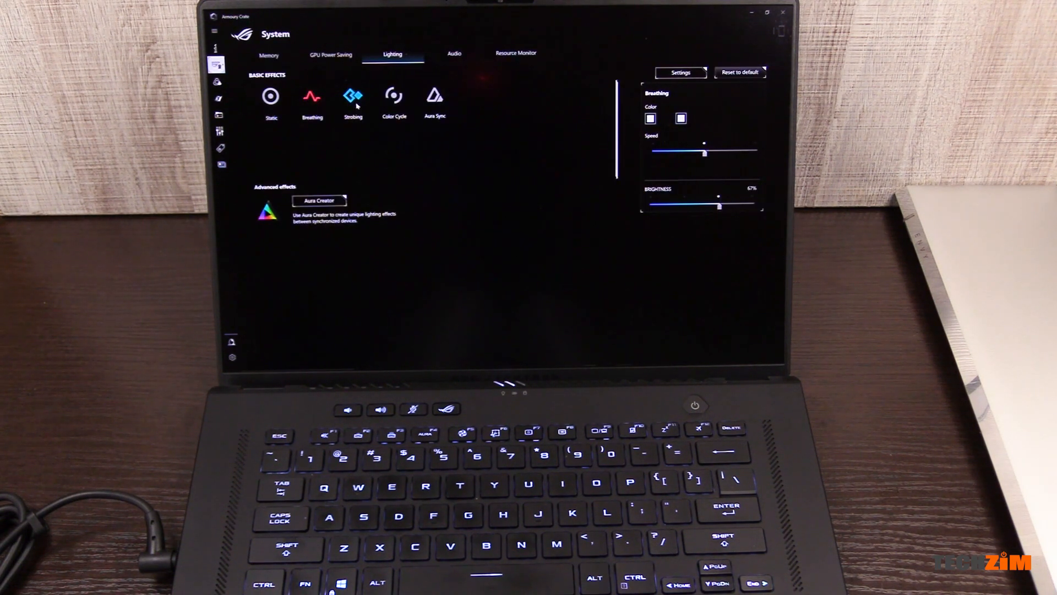
# - Preview the Strobing then Color Cycle keyboard effects and go to Scenario Profiles
pyautogui.click(352, 96)
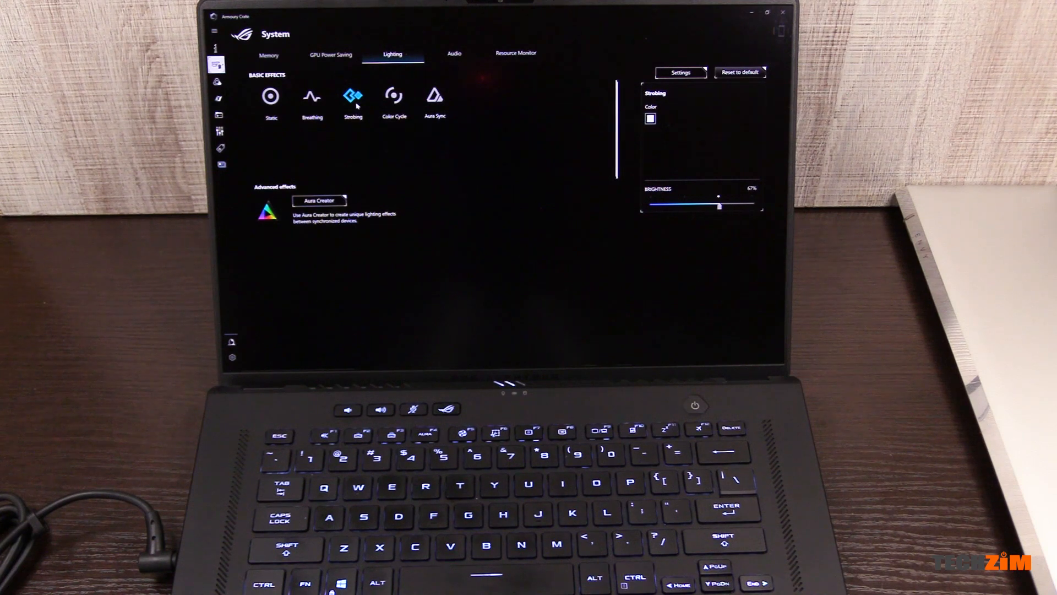
pyautogui.click(394, 96)
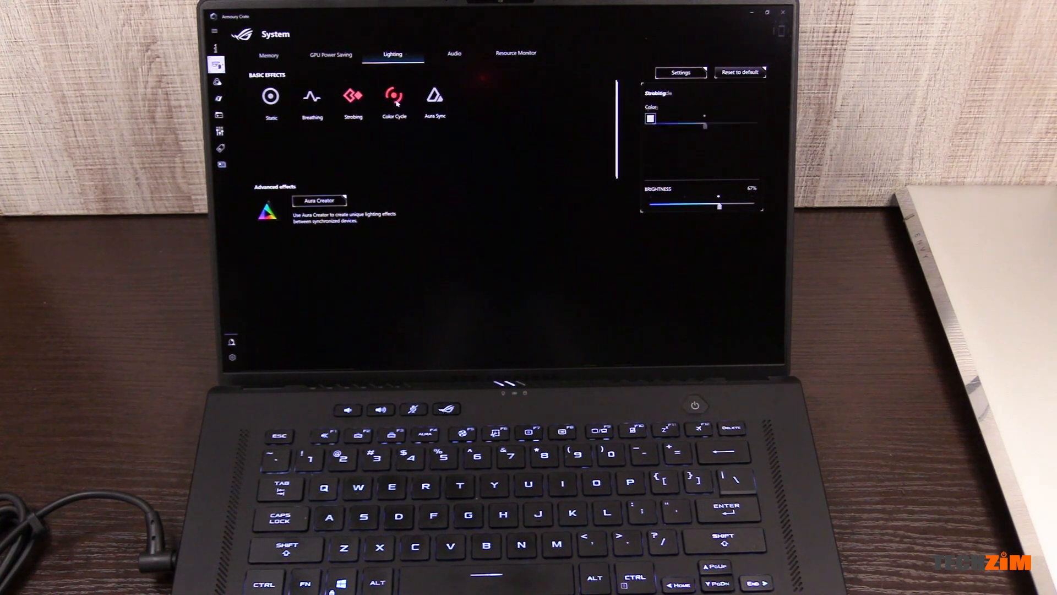
pyautogui.click(220, 132)
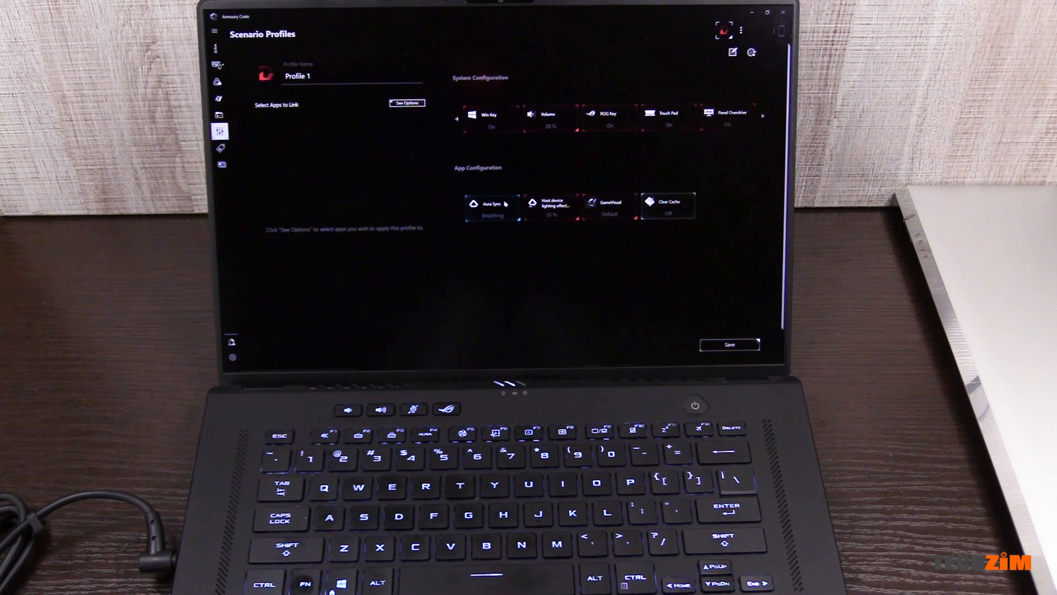
# - Set Profile 1's Aura Sync effect to Static and save the profile
pyautogui.click(492, 206)
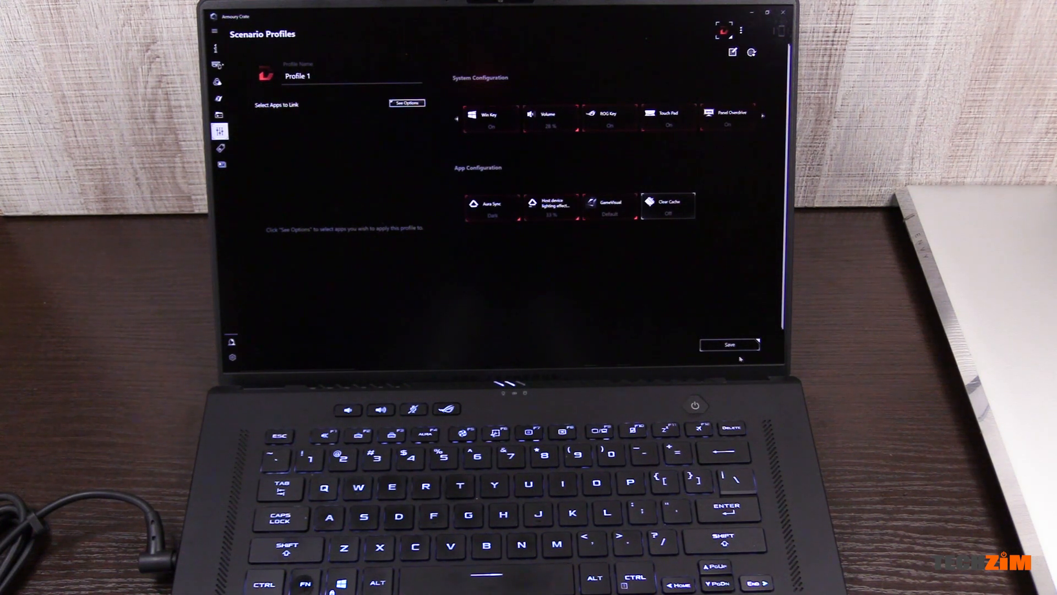
pyautogui.click(729, 345)
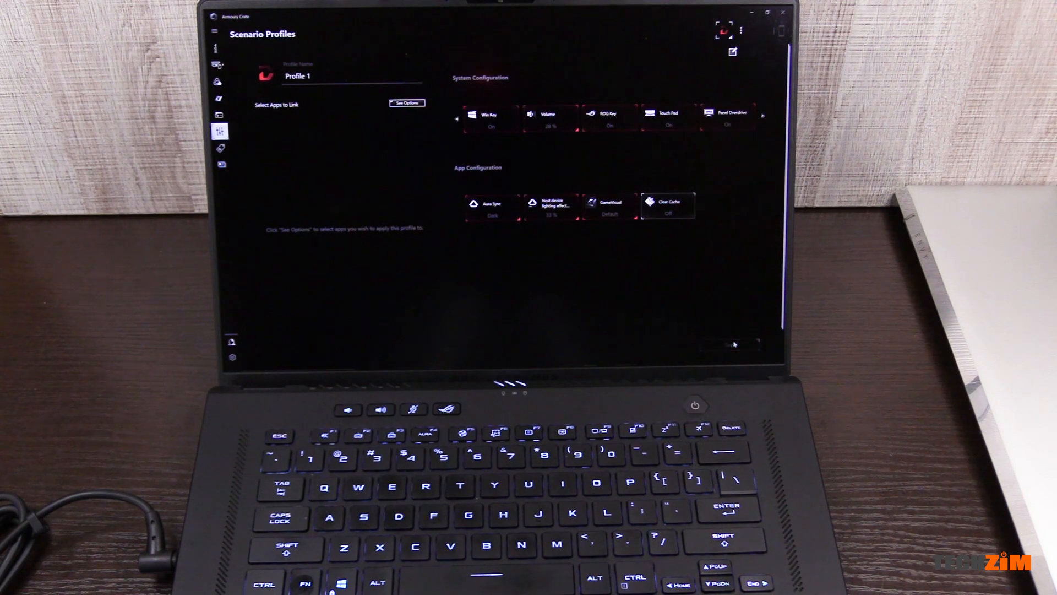